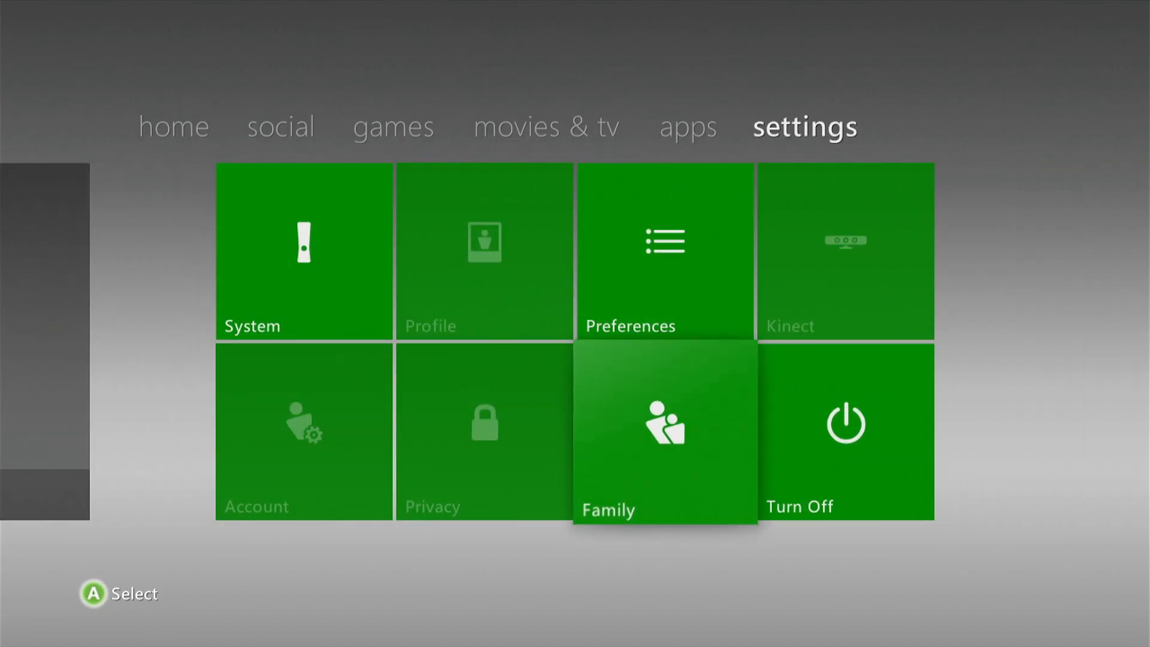
Step: Query the console type through the xFlasher, which logs Flash Config 0xFFFFFFFF and Console Not Found
{"action": "left_click", "coordinate": [664, 432]}
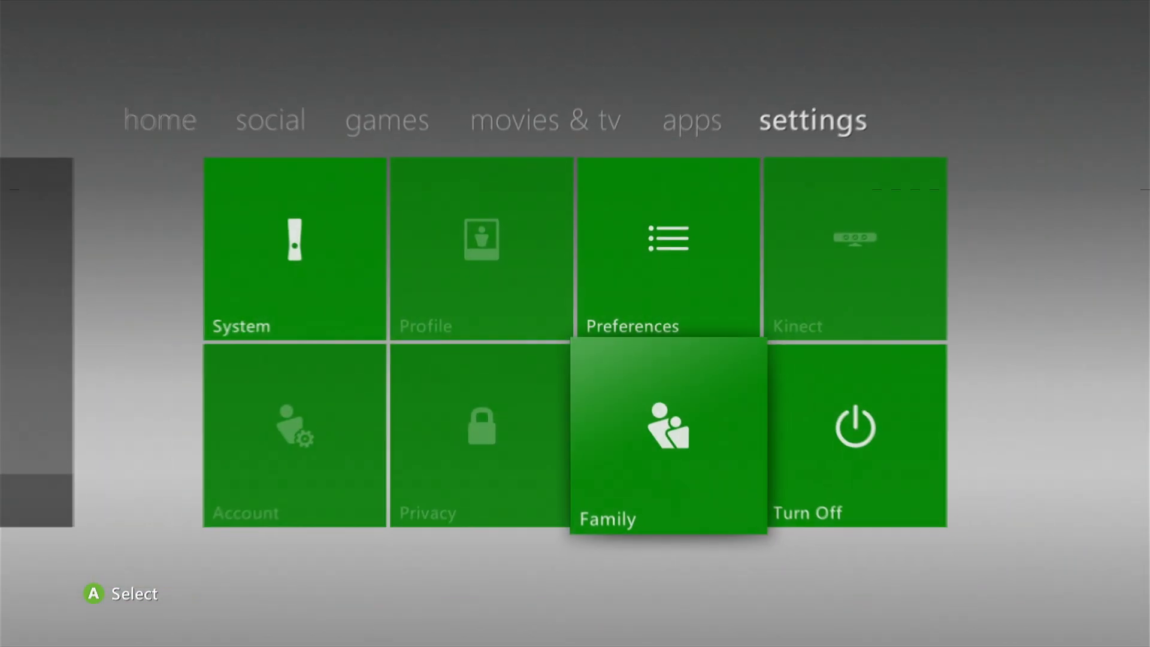
{"action": "scroll", "scroll_direction": "left", "scroll_amount": 3}
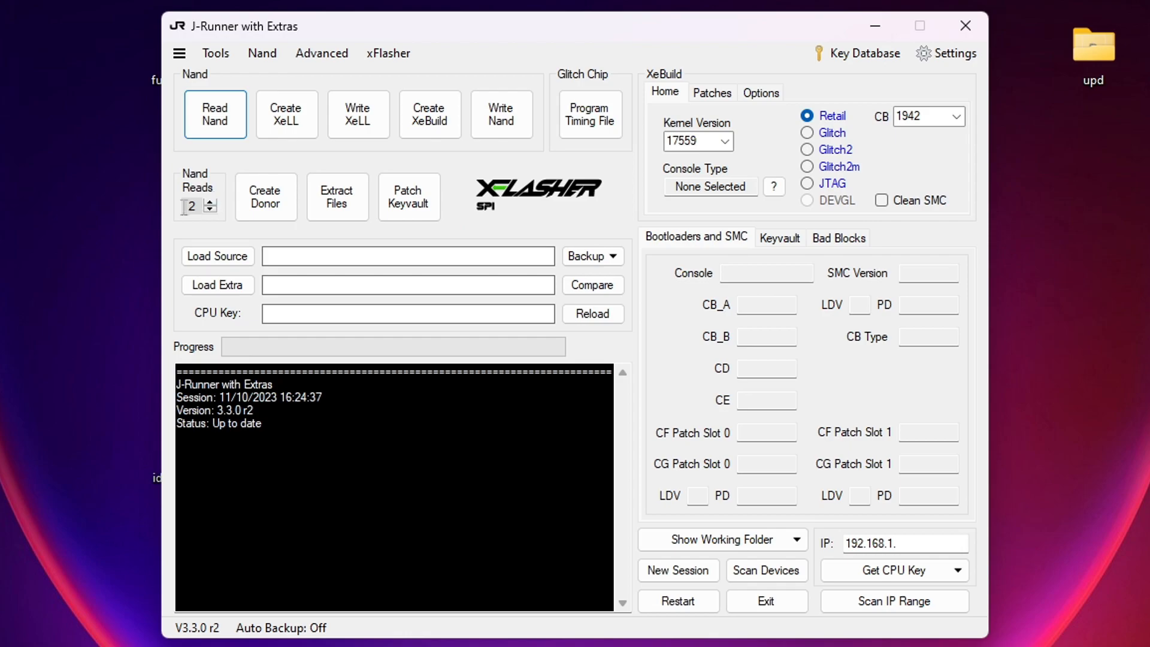
{"action": "mouse_move", "coordinate": [218, 256]}
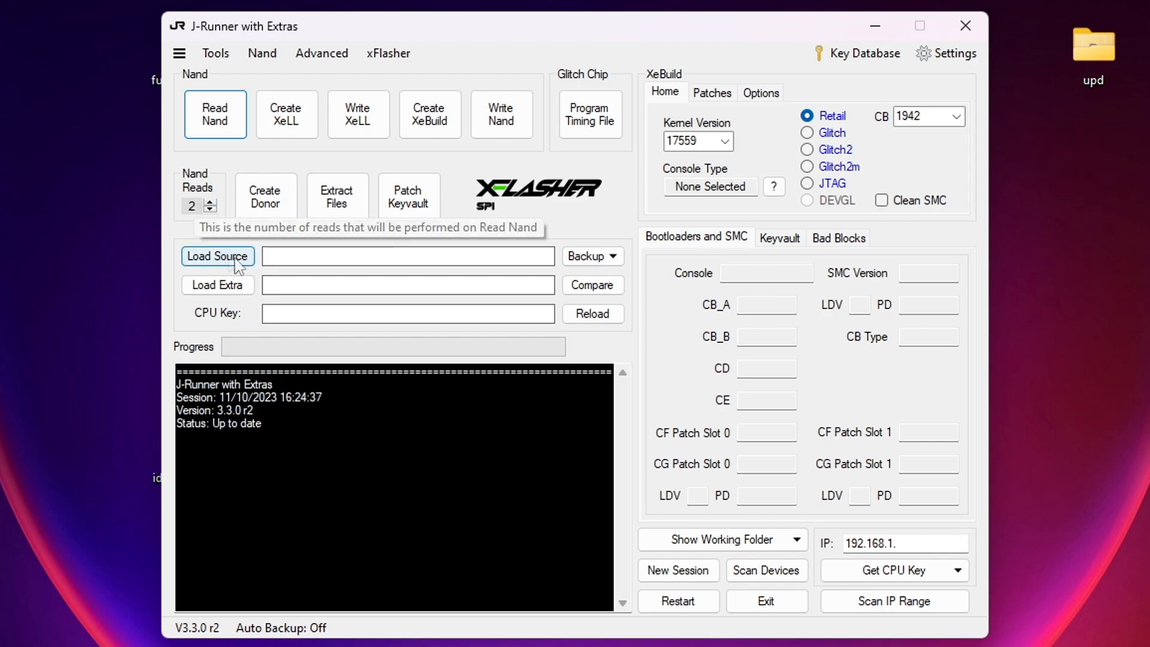
{"action": "mouse_move", "coordinate": [773, 187]}
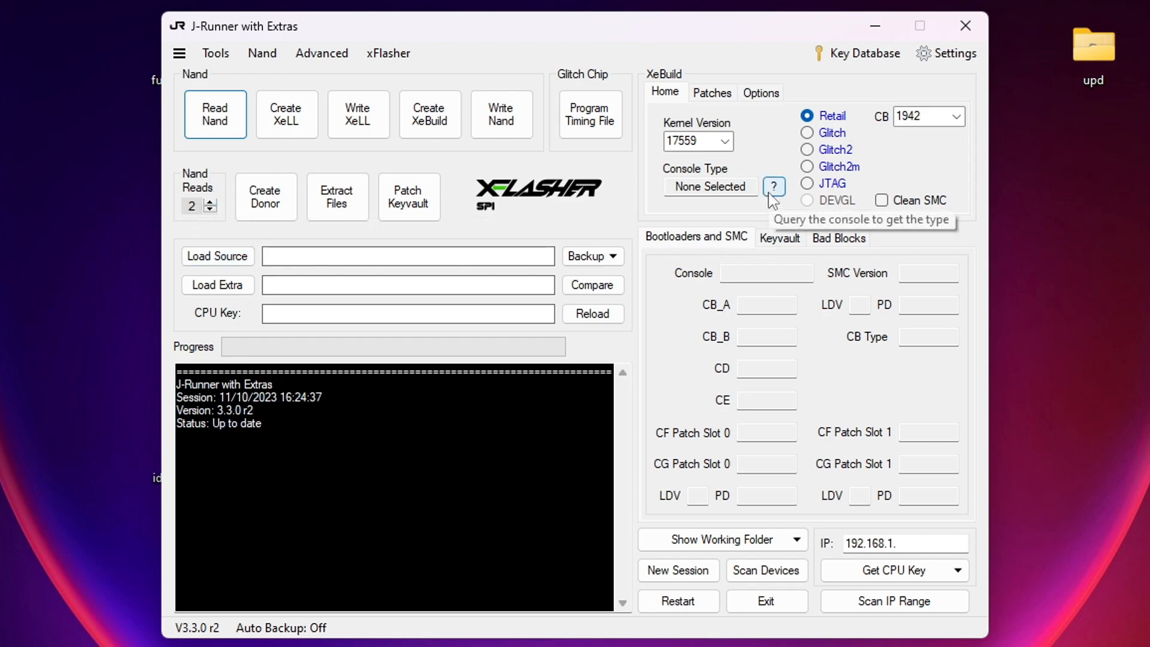
{"action": "left_click", "coordinate": [774, 187]}
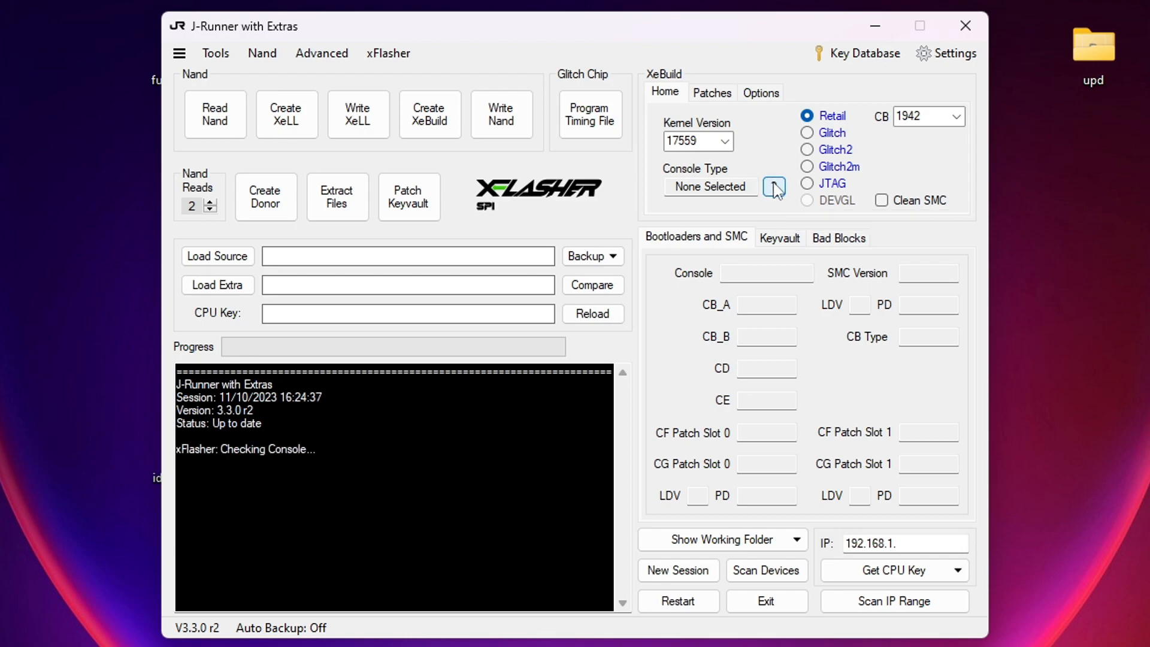
{"action": "left_click", "coordinate": [775, 187]}
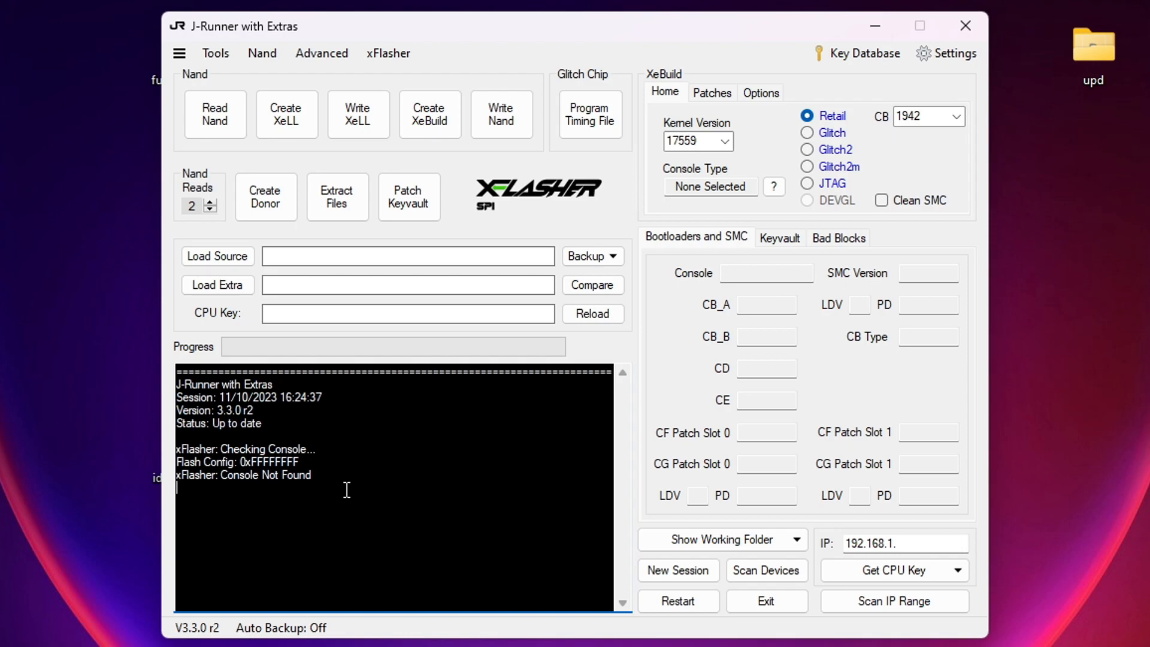
{"action": "mouse_move", "coordinate": [348, 483]}
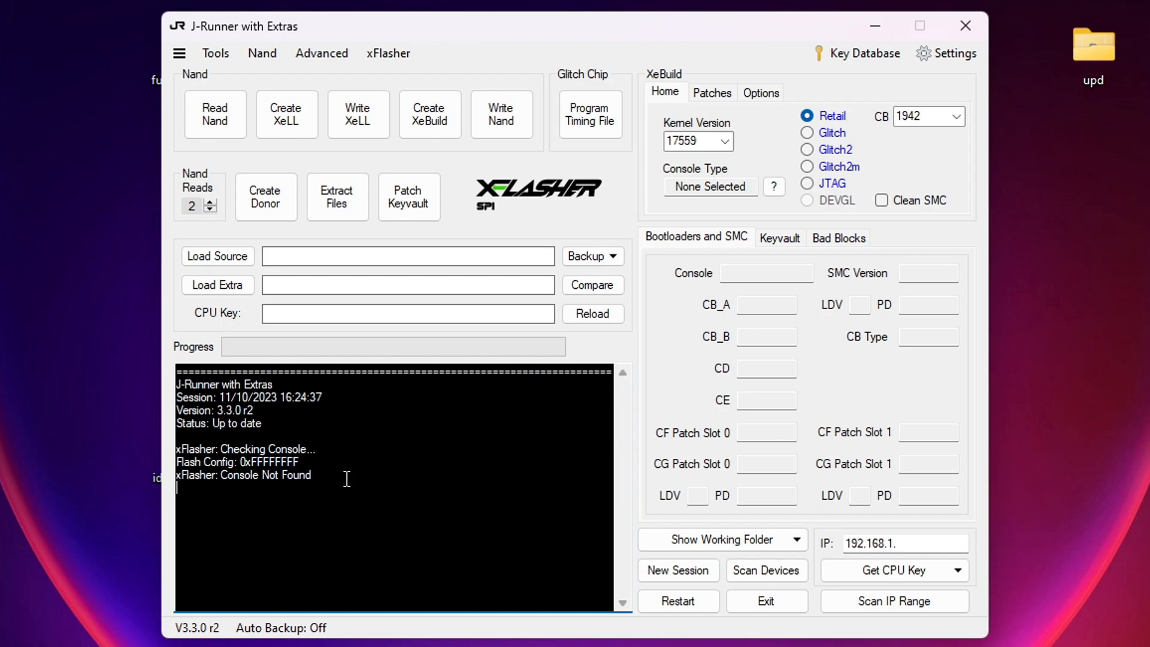
{"action": "mouse_move", "coordinate": [603, 211]}
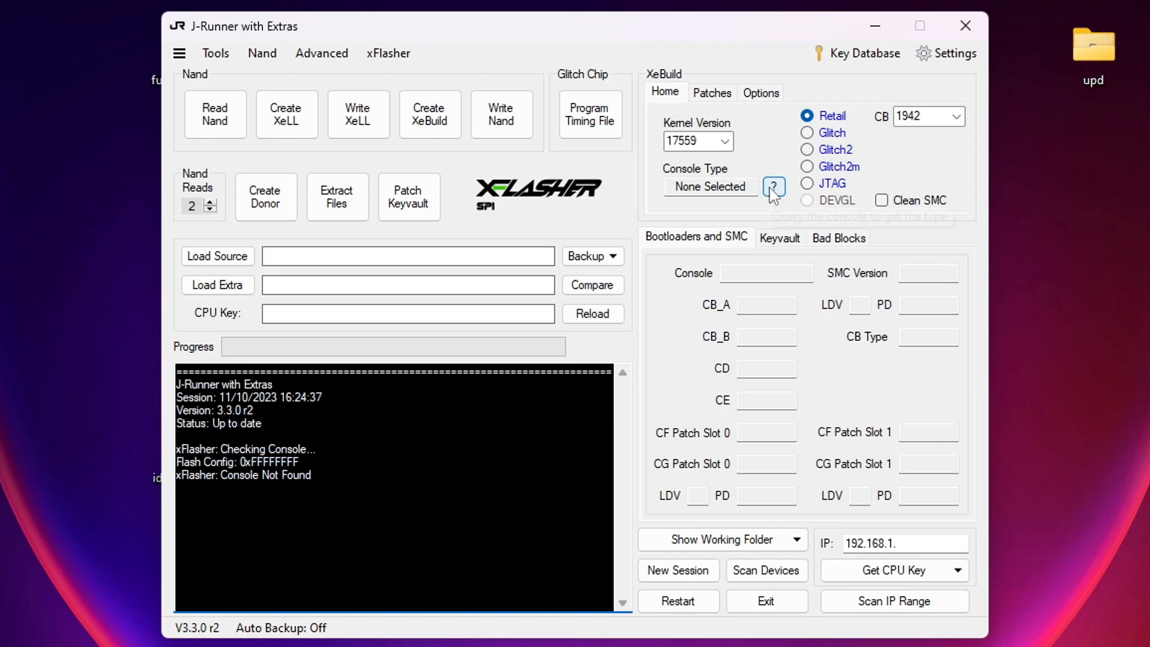
Step: Query the console type again, detecting Jasper/Trinity 0x00023010, and highlight 16MB in the log
{"action": "left_click", "coordinate": [775, 187]}
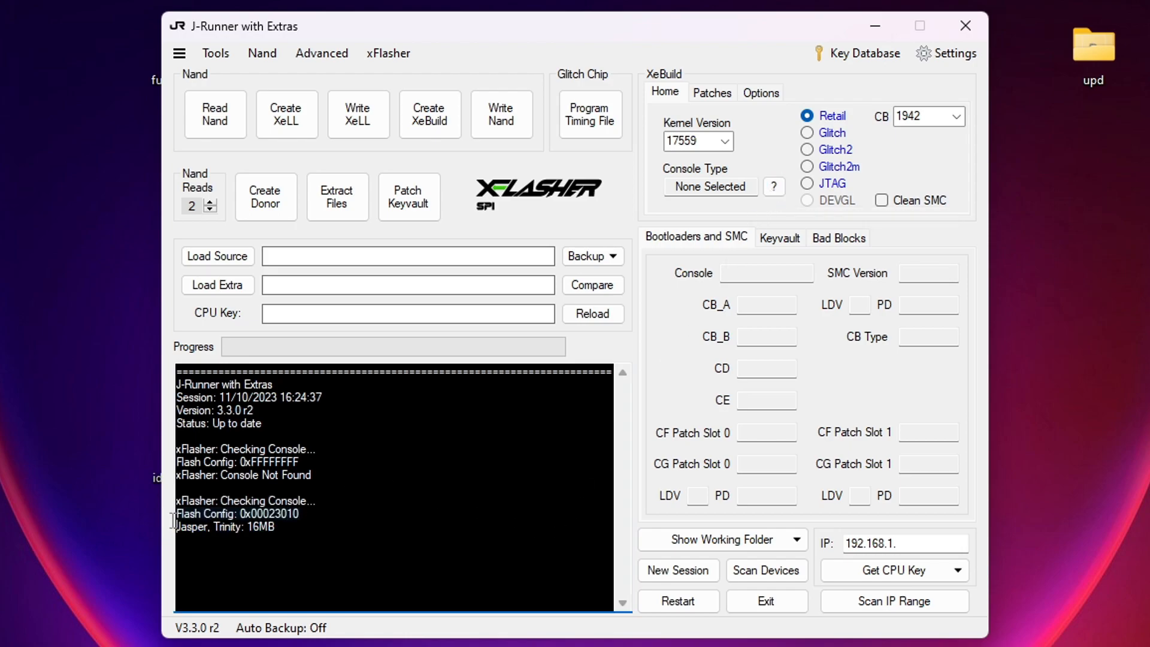
{"action": "double_click", "coordinate": [279, 514]}
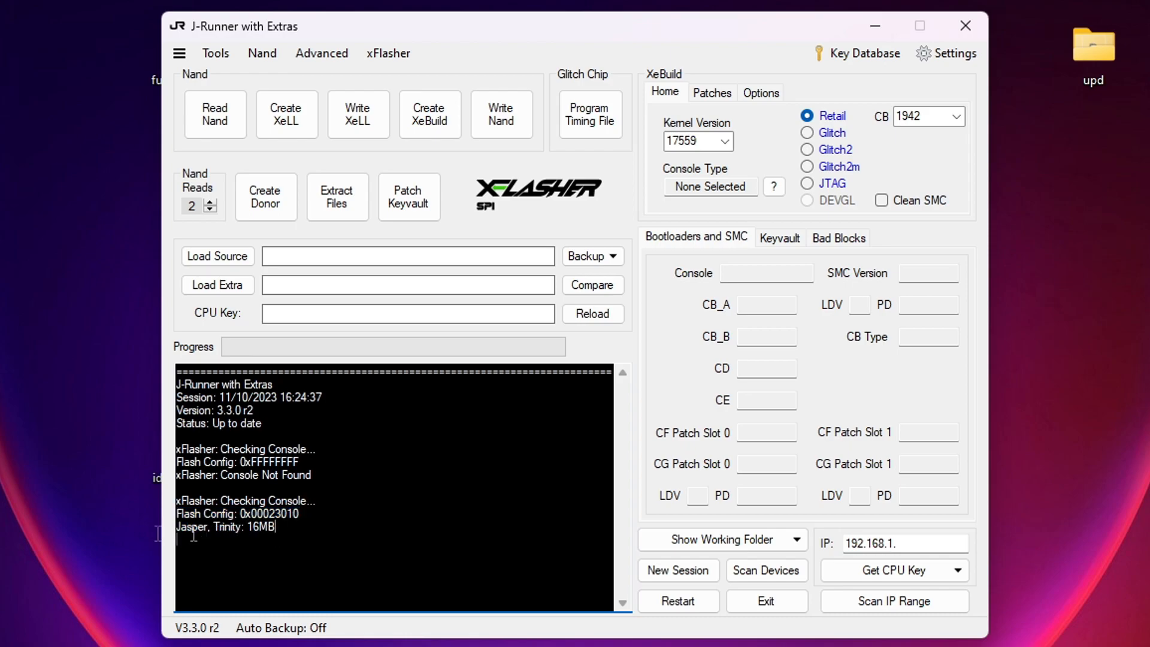
{"action": "double_click", "coordinate": [224, 527]}
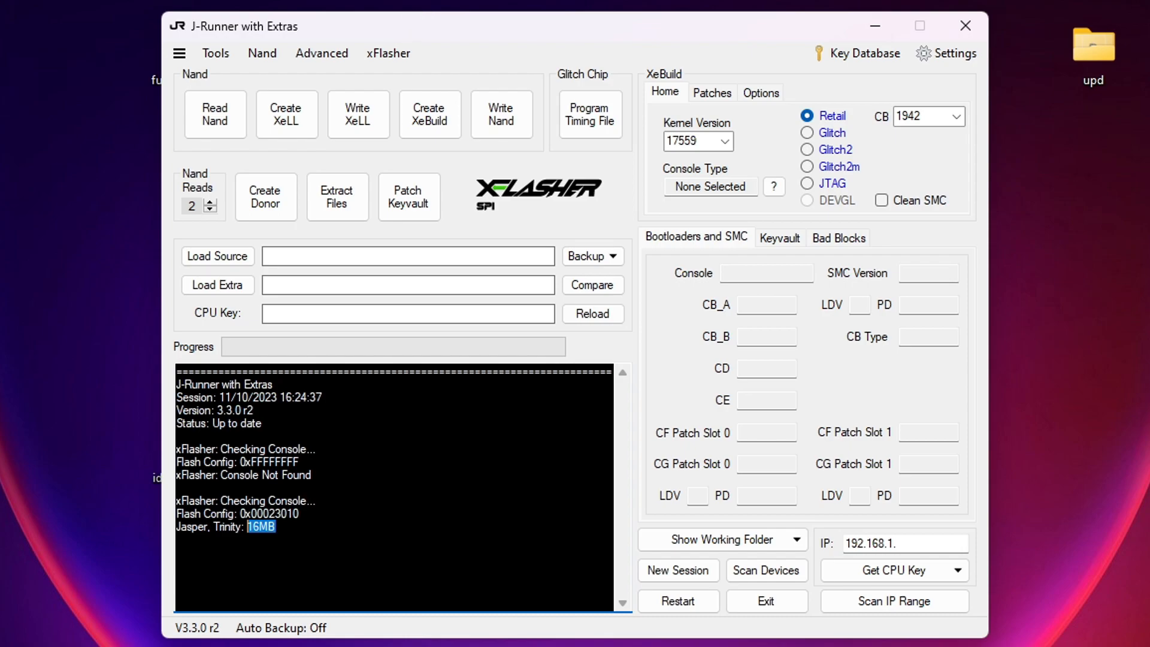
{"action": "mouse_move", "coordinate": [367, 452]}
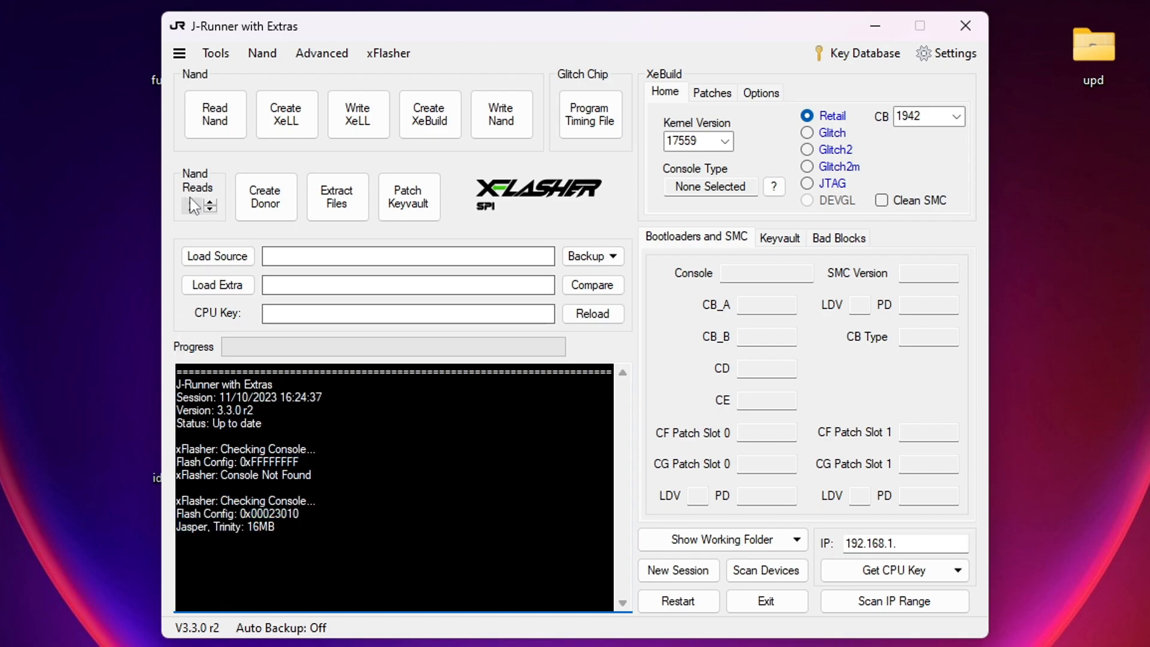
Step: Start reading the console's NAND to nanddump1.bin with two reads queued
{"action": "left_click", "coordinate": [215, 114]}
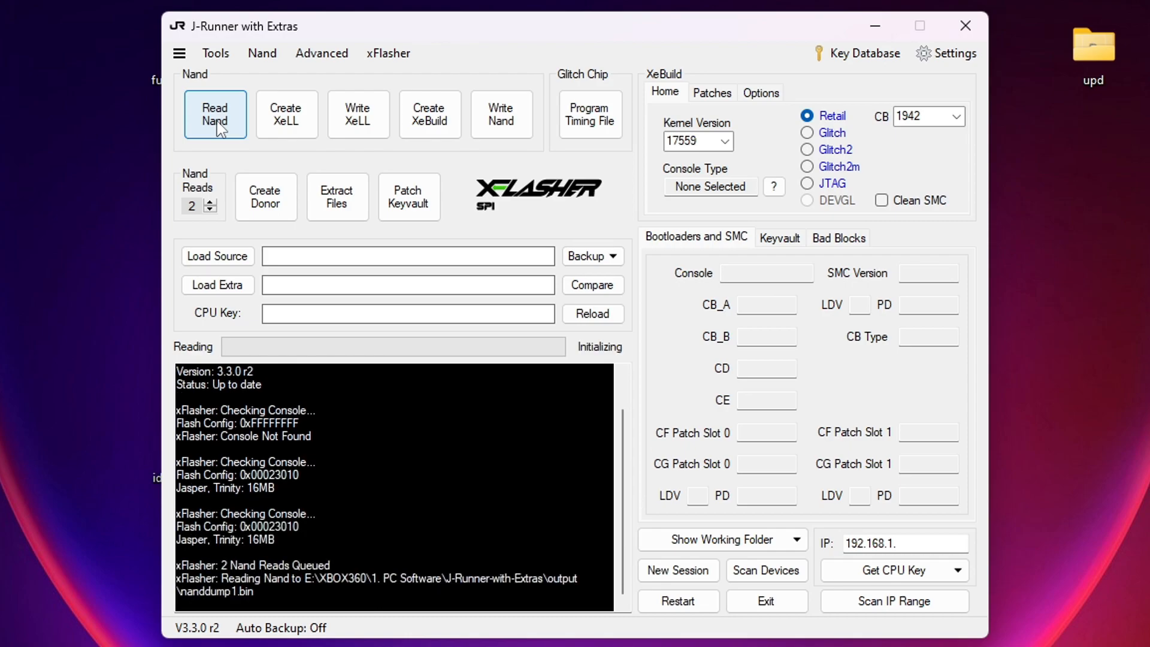
{"action": "left_click", "coordinate": [215, 114]}
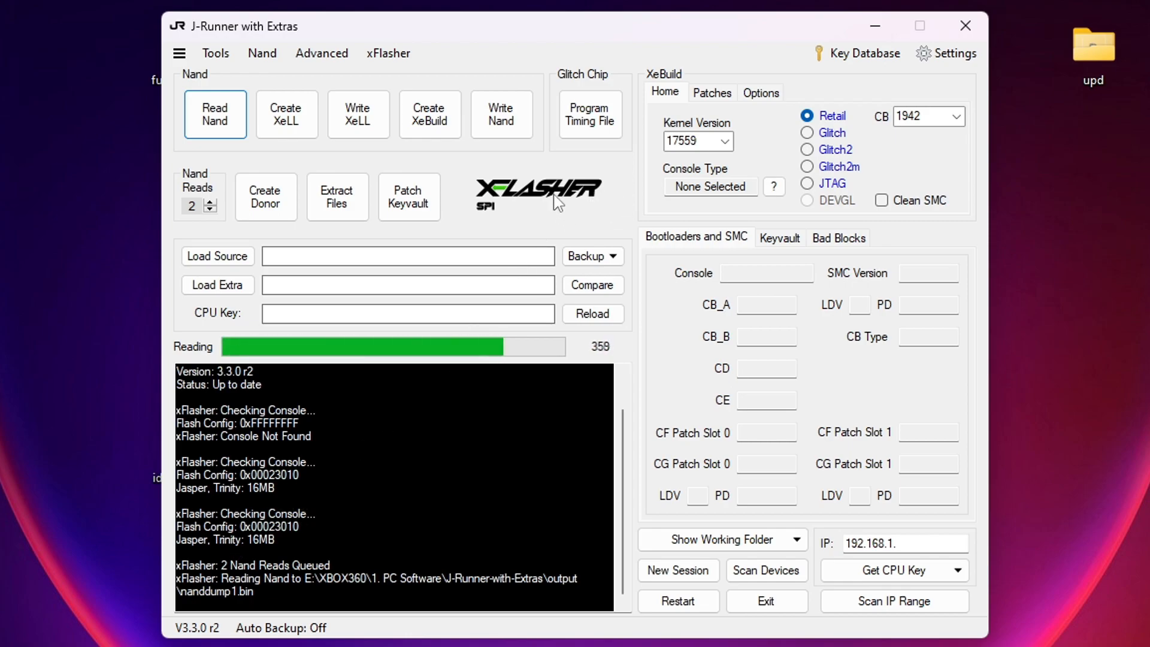
{"action": "mouse_move", "coordinate": [1118, 262]}
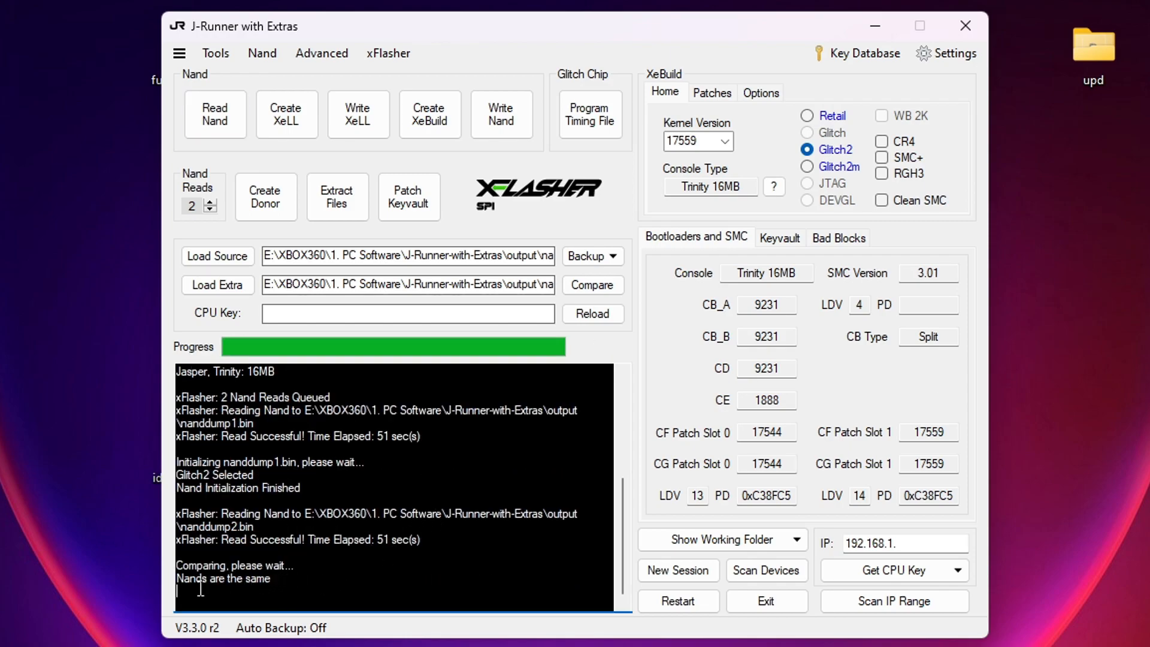
{"action": "double_click", "coordinate": [223, 578]}
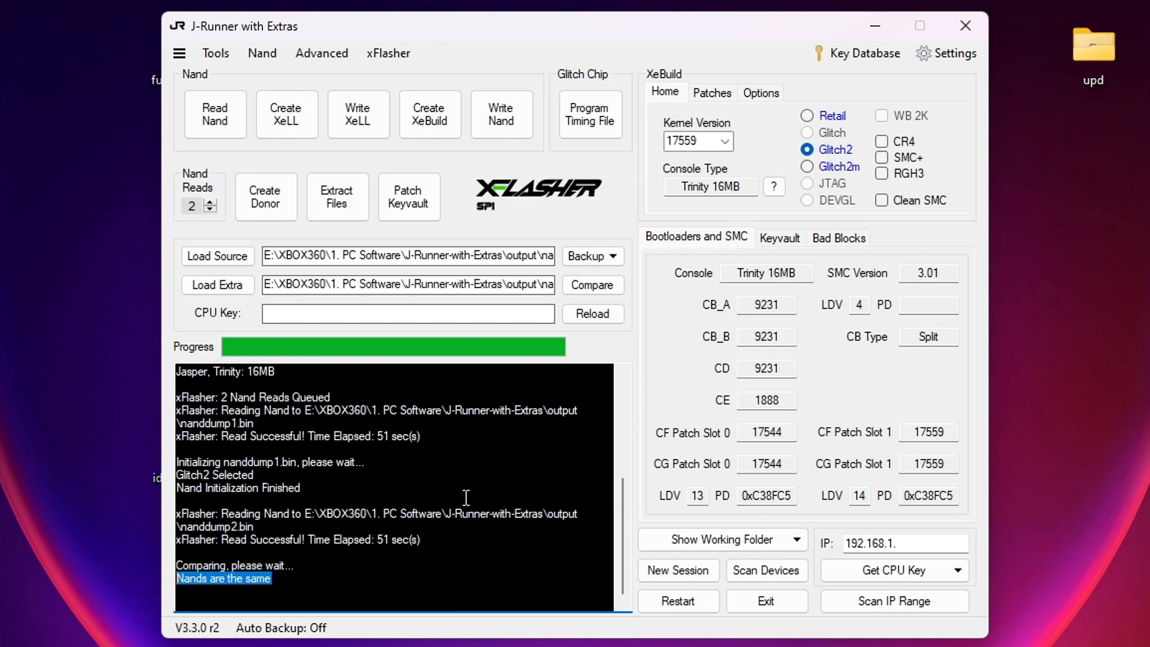
{"action": "mouse_move", "coordinate": [359, 115]}
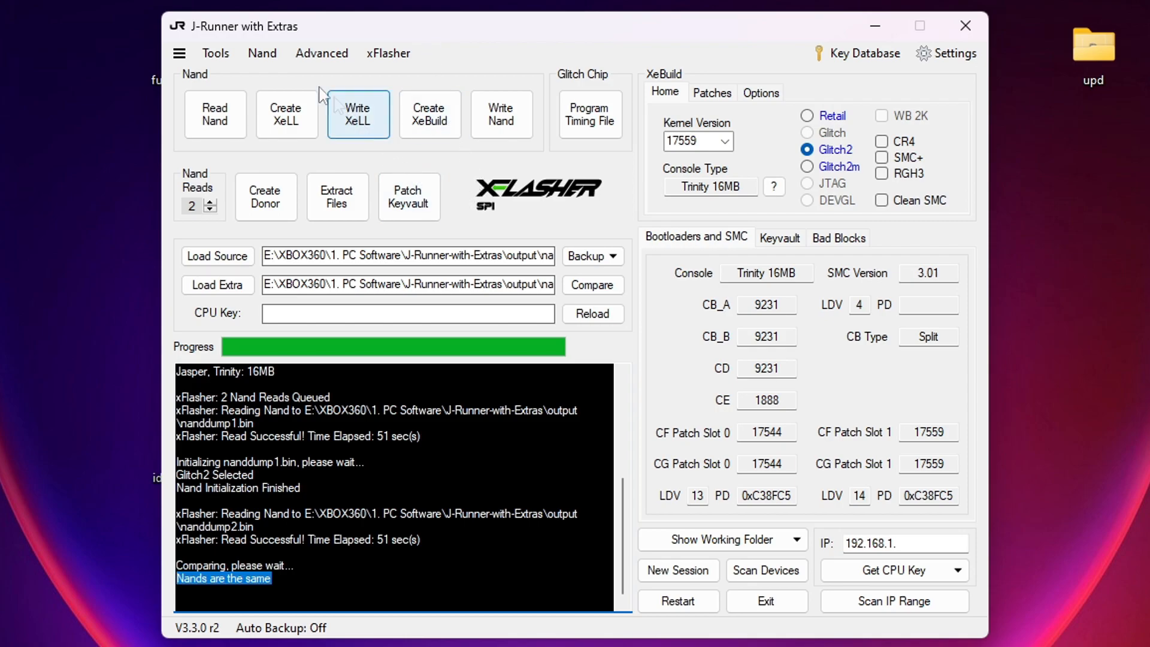
{"action": "left_click", "coordinate": [262, 53]}
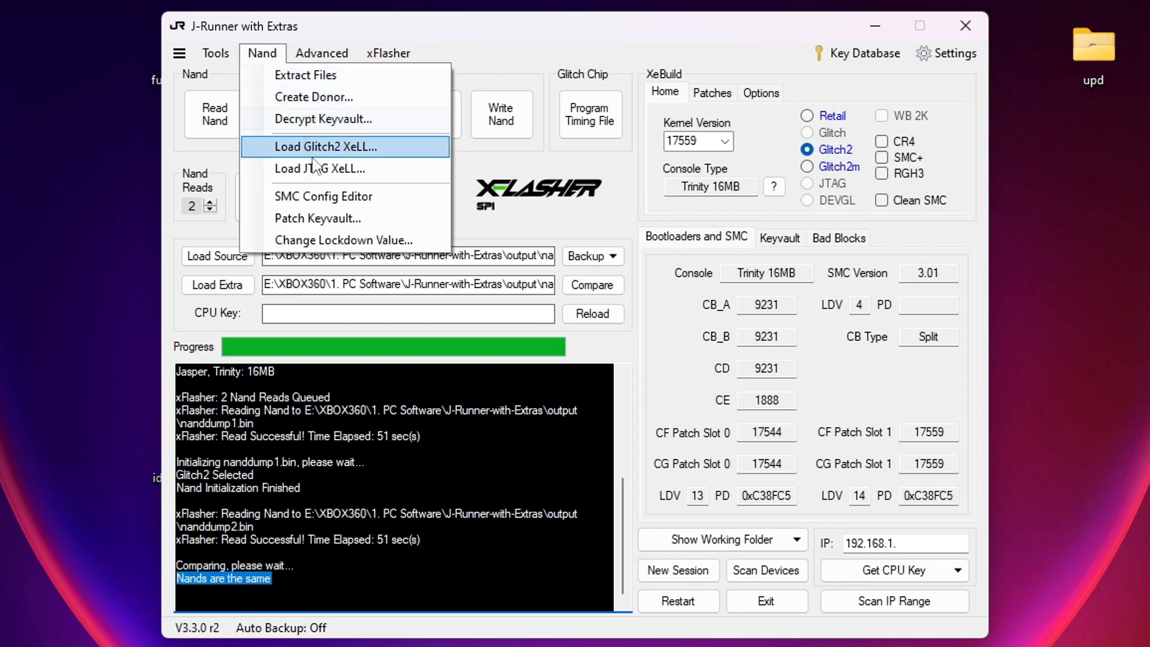
{"action": "left_click", "coordinate": [322, 195]}
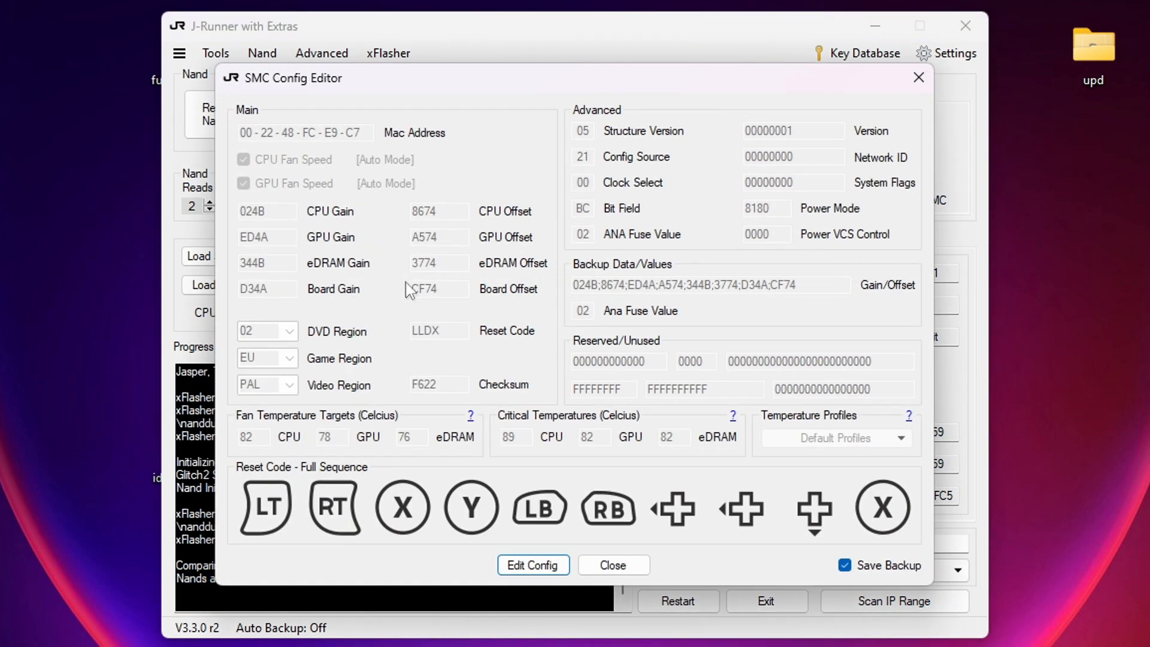
{"action": "mouse_move", "coordinate": [515, 337]}
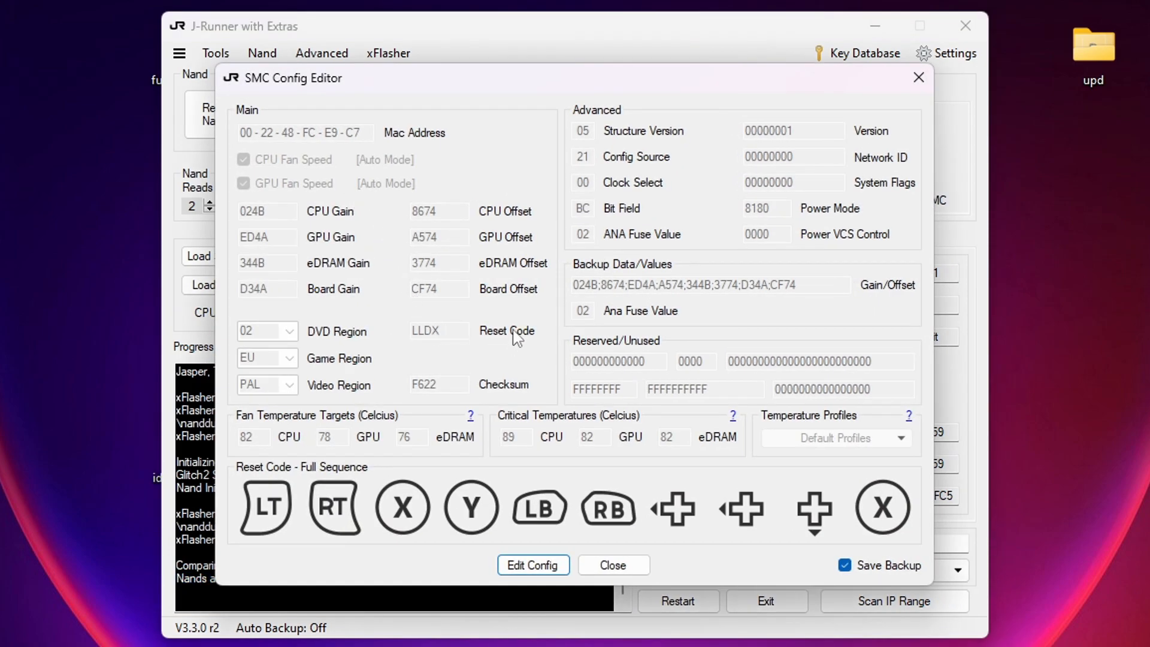
{"action": "mouse_move", "coordinate": [418, 350]}
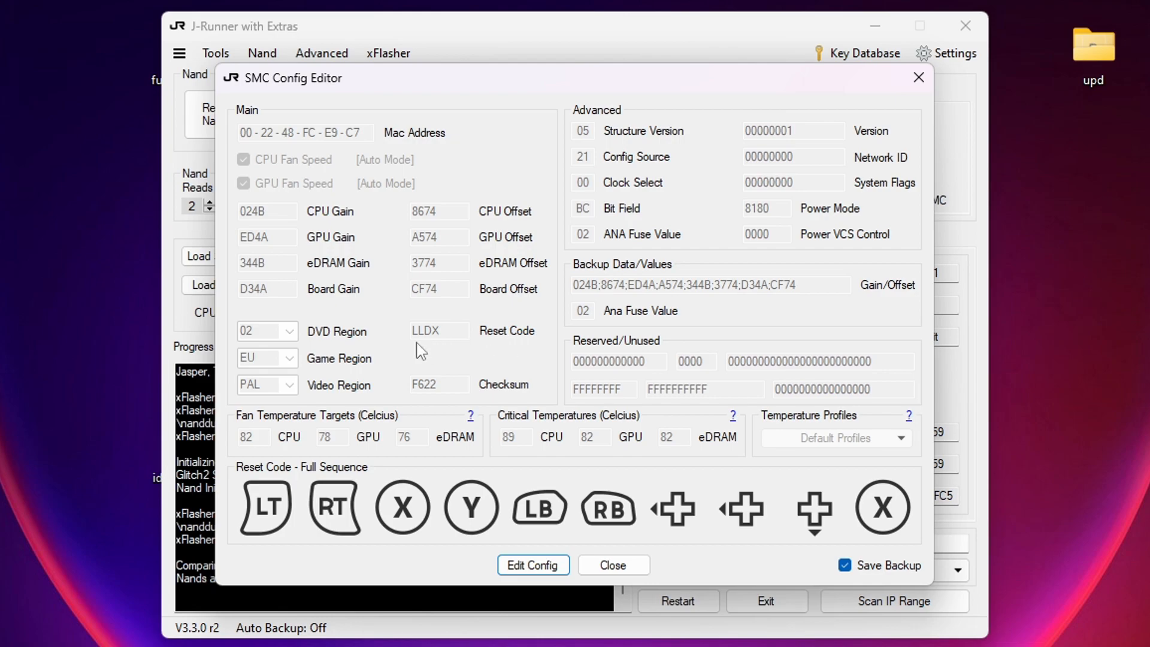
{"action": "mouse_move", "coordinate": [428, 394]}
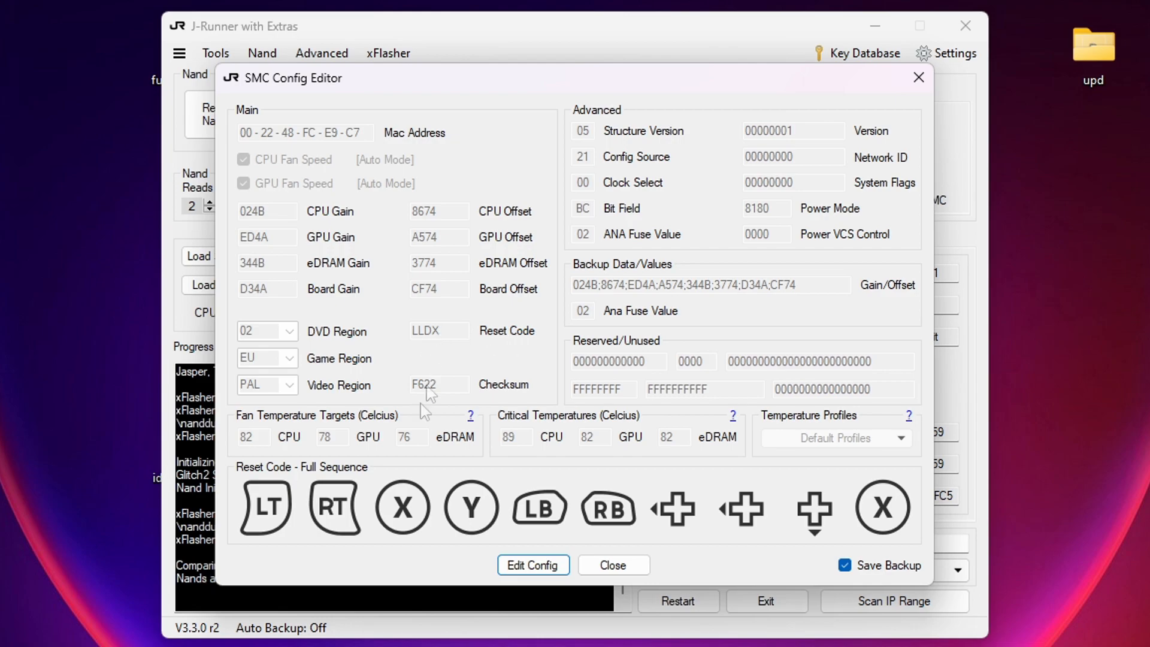
{"action": "mouse_move", "coordinate": [291, 511]}
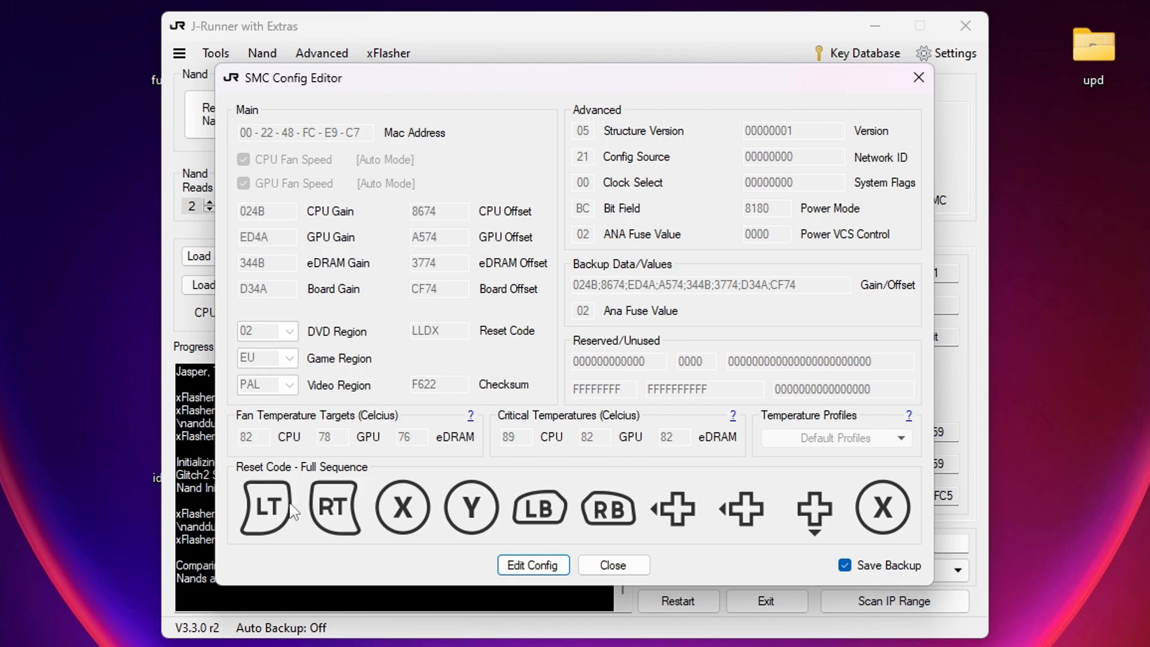
{"action": "mouse_move", "coordinate": [605, 525]}
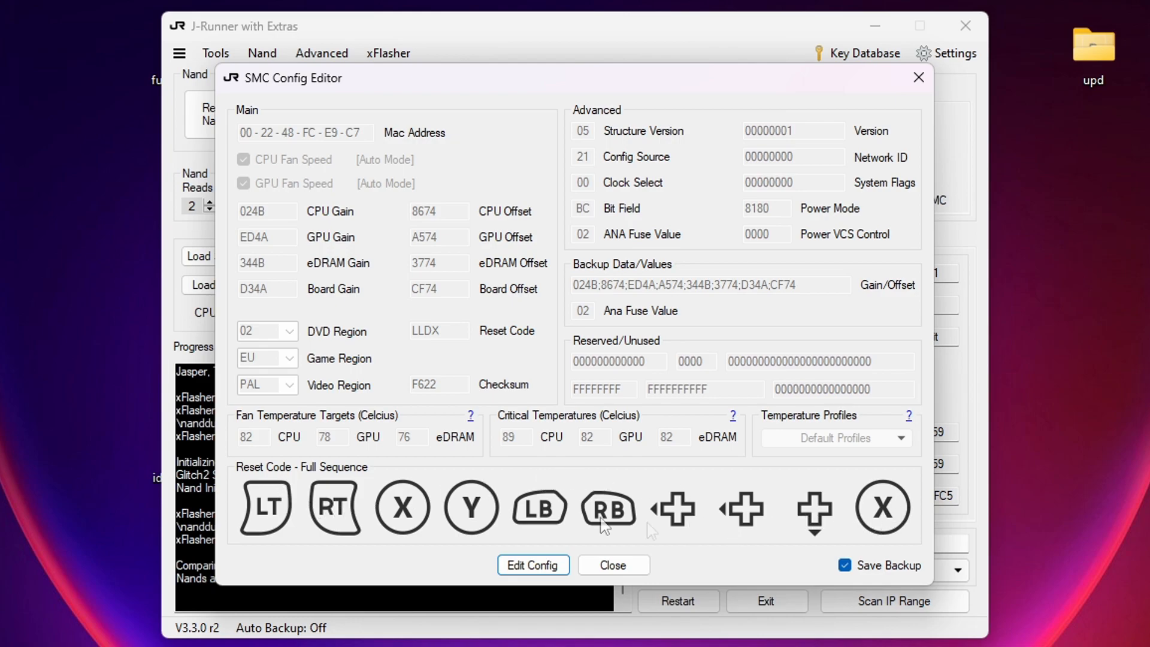
{"action": "mouse_move", "coordinate": [542, 511]}
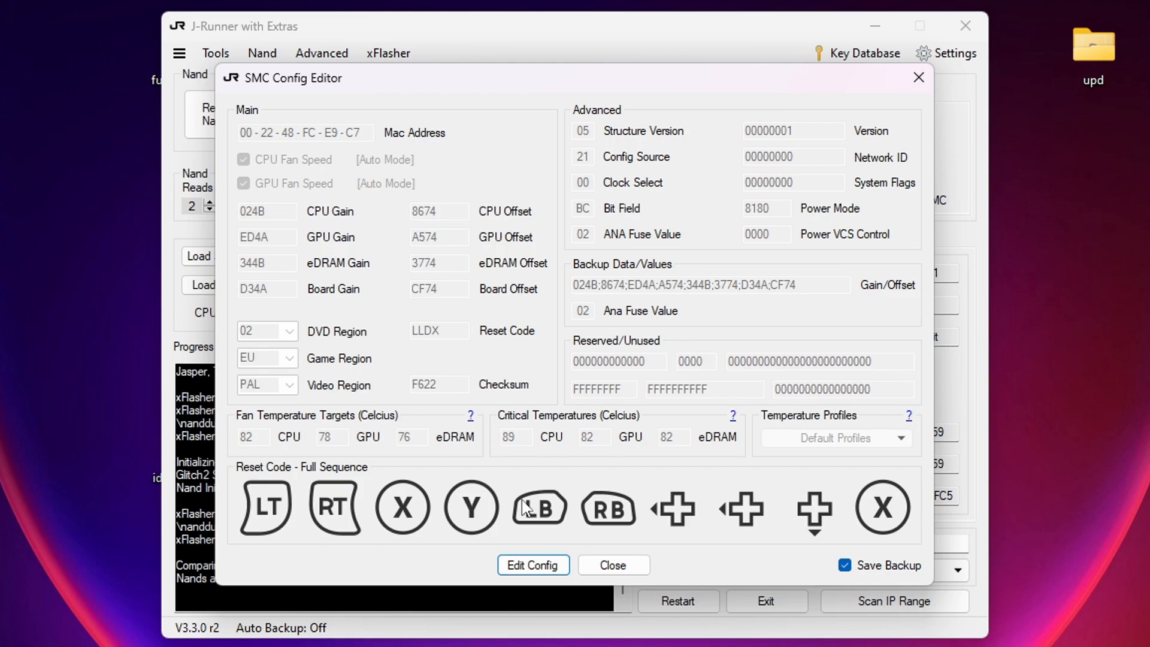
{"action": "mouse_move", "coordinate": [870, 510]}
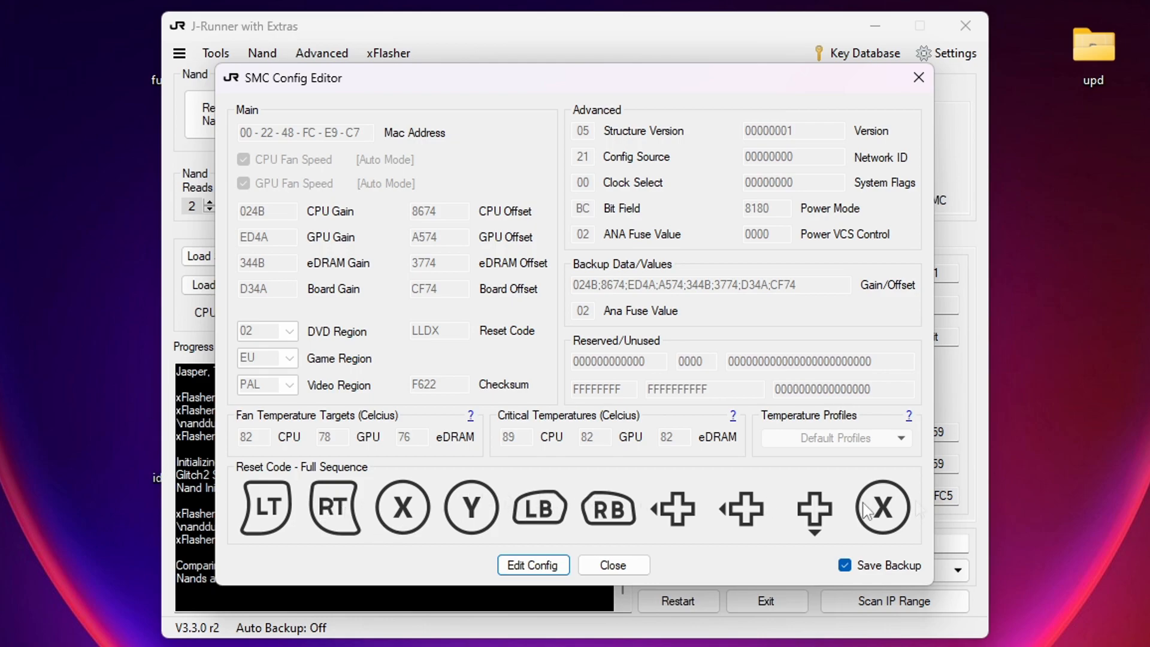
{"action": "mouse_move", "coordinate": [865, 511]}
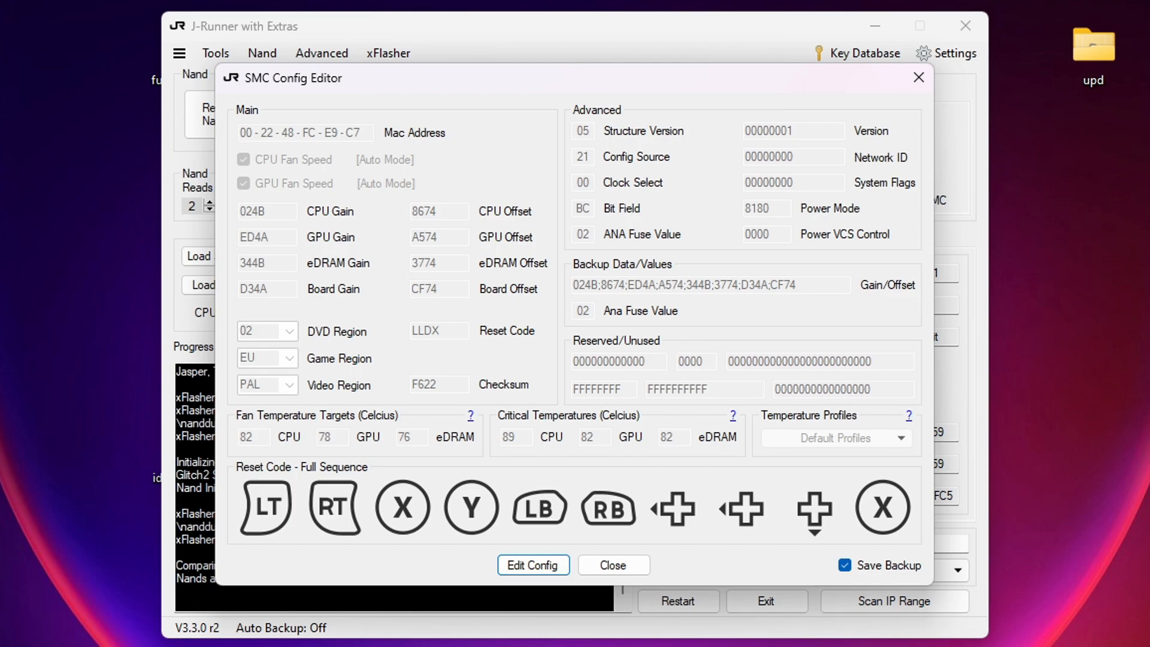
{"action": "mouse_move", "coordinate": [878, 79]}
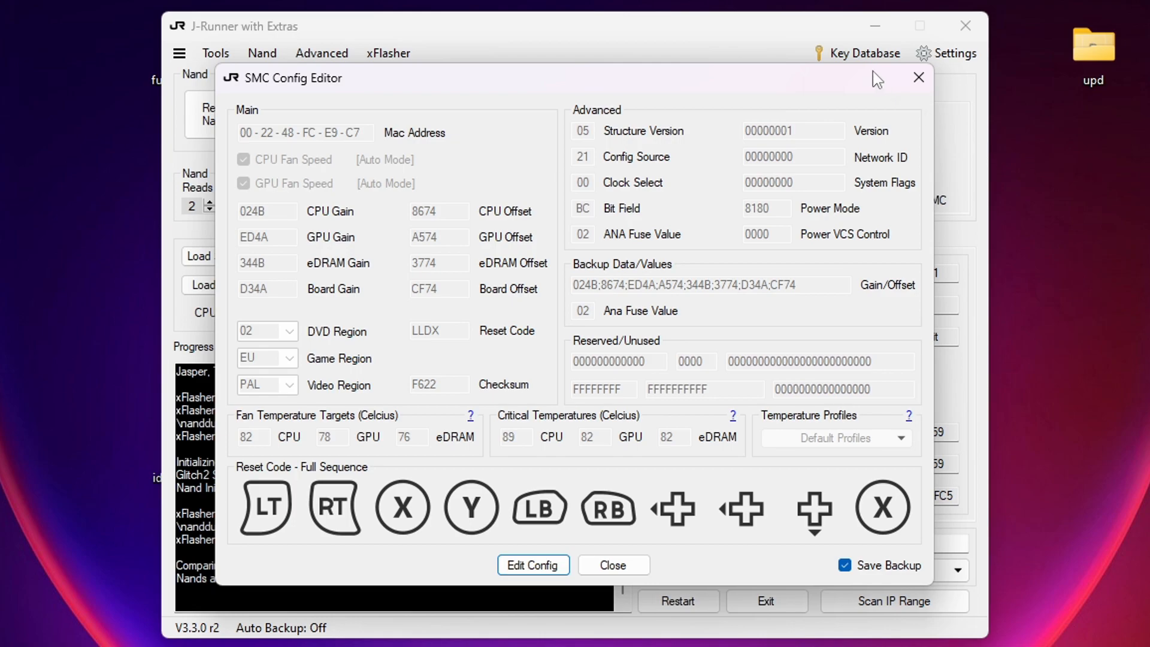
Step: Close the SMC Config Editor, returning to the main window with matching NAND dumps logged
{"action": "left_click", "coordinate": [612, 564]}
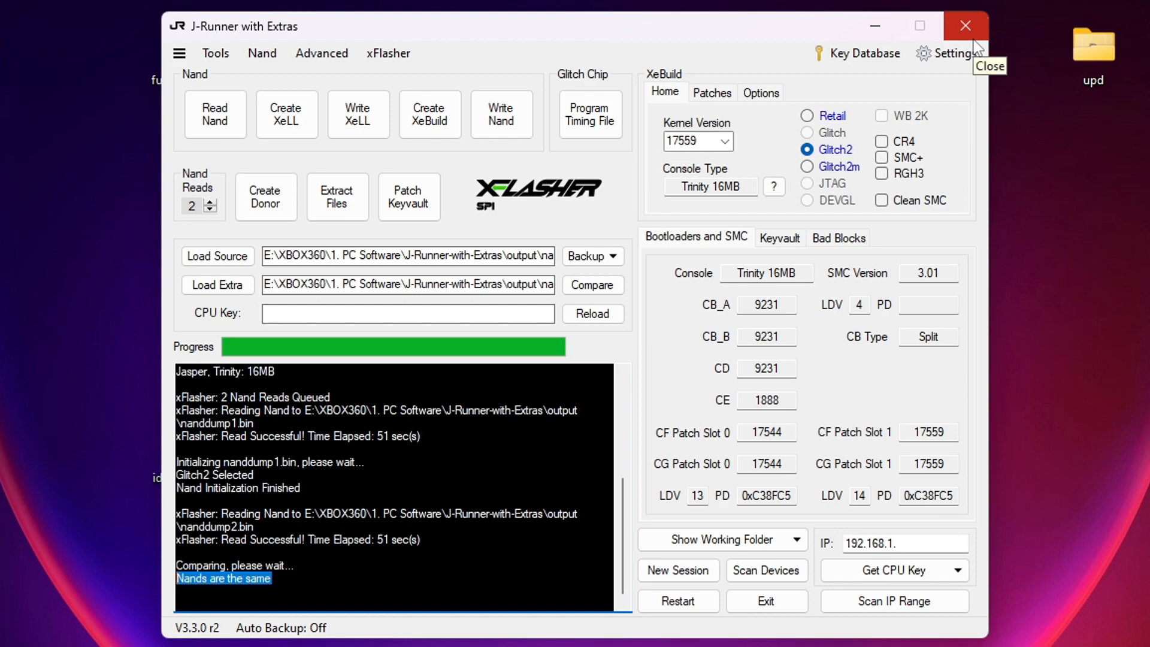
{"action": "mouse_move", "coordinate": [469, 504]}
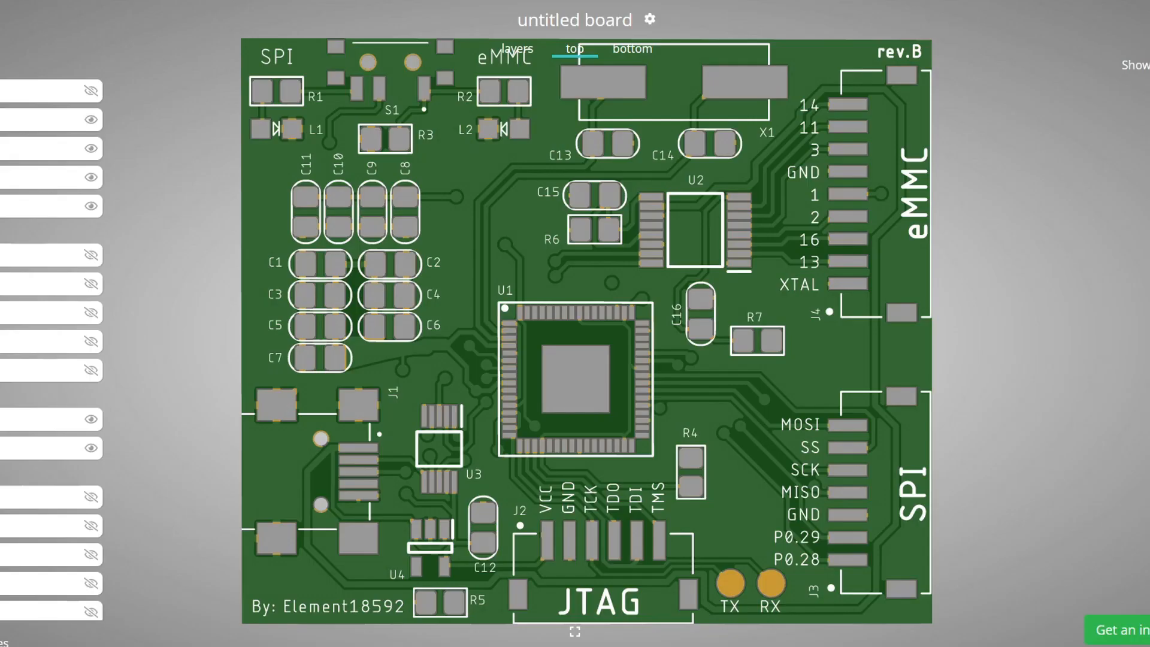
Step: Zoom out in the Gerber viewer's top tab until the whole board is visible
{"action": "scroll", "scroll_direction": "down", "scroll_amount": 3}
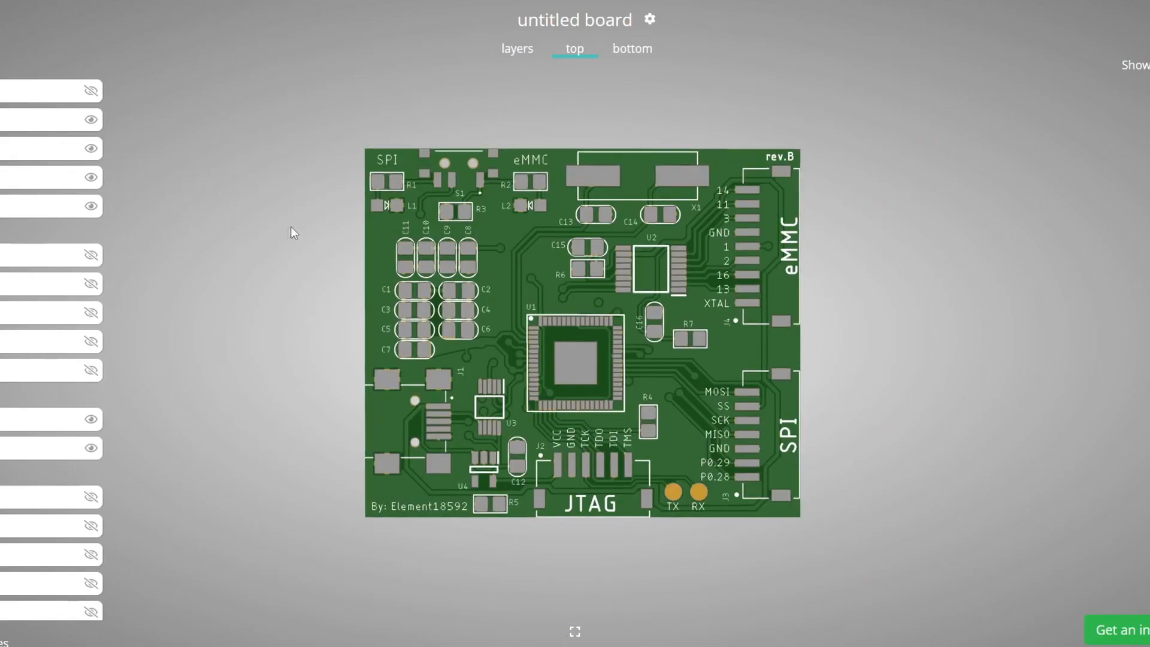
{"action": "left_click", "coordinate": [631, 47]}
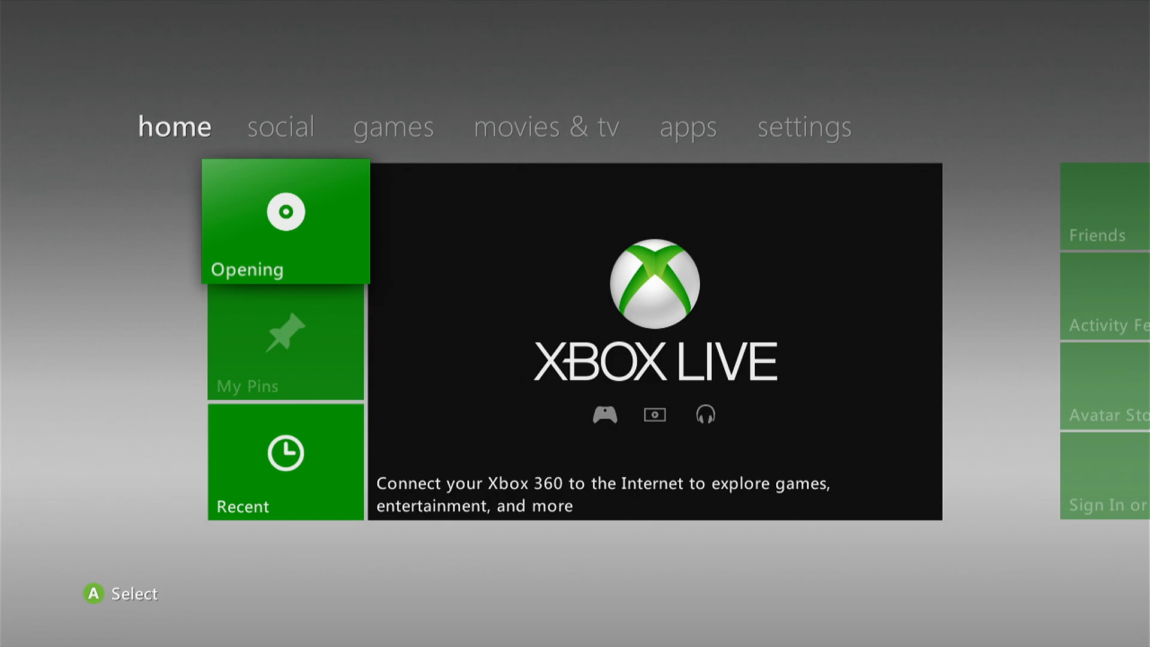
Step: Go to the dashboard's settings hub and select System to reach System Settings
{"action": "left_click", "coordinate": [804, 125]}
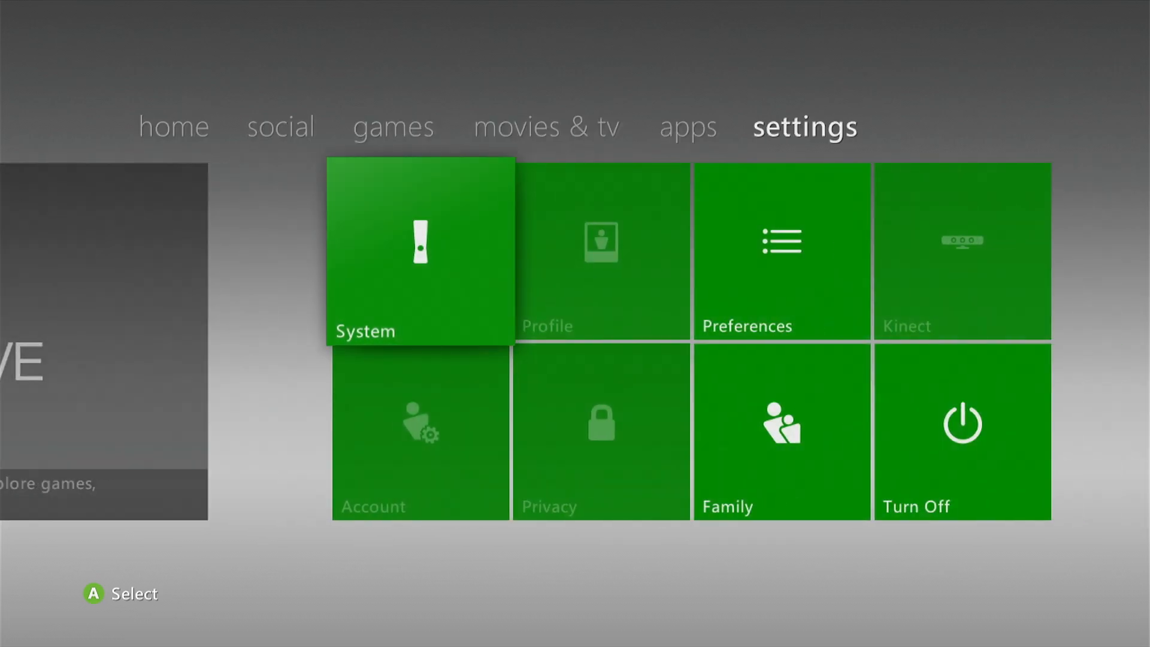
{"action": "left_click", "coordinate": [419, 253]}
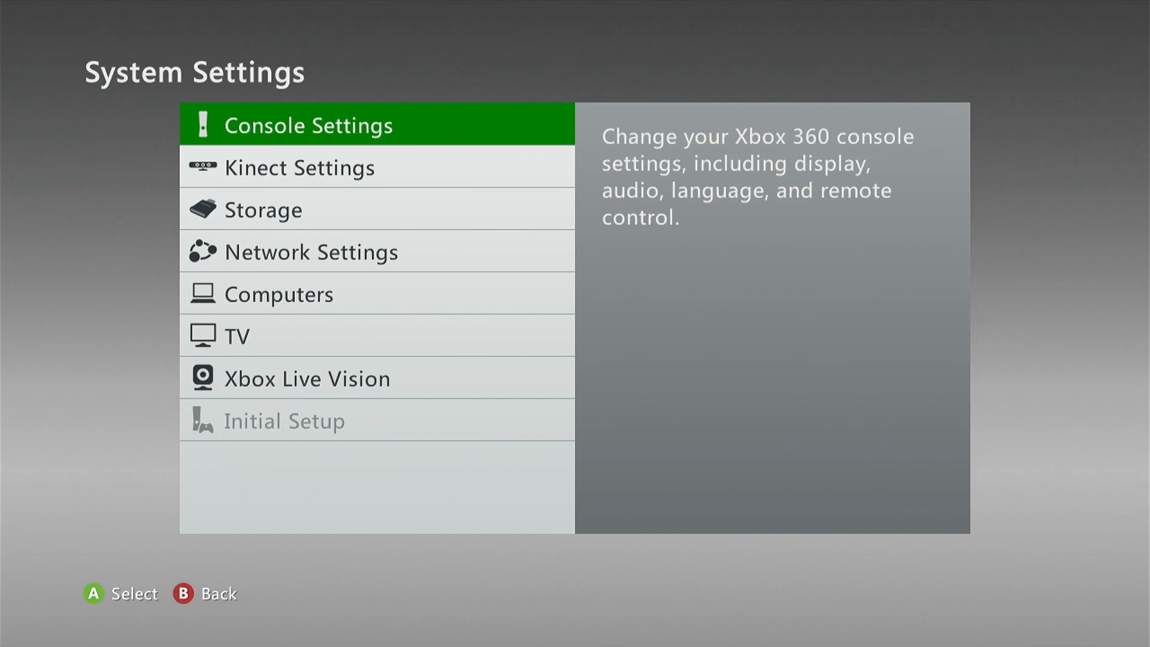
{"action": "left_click", "coordinate": [309, 123]}
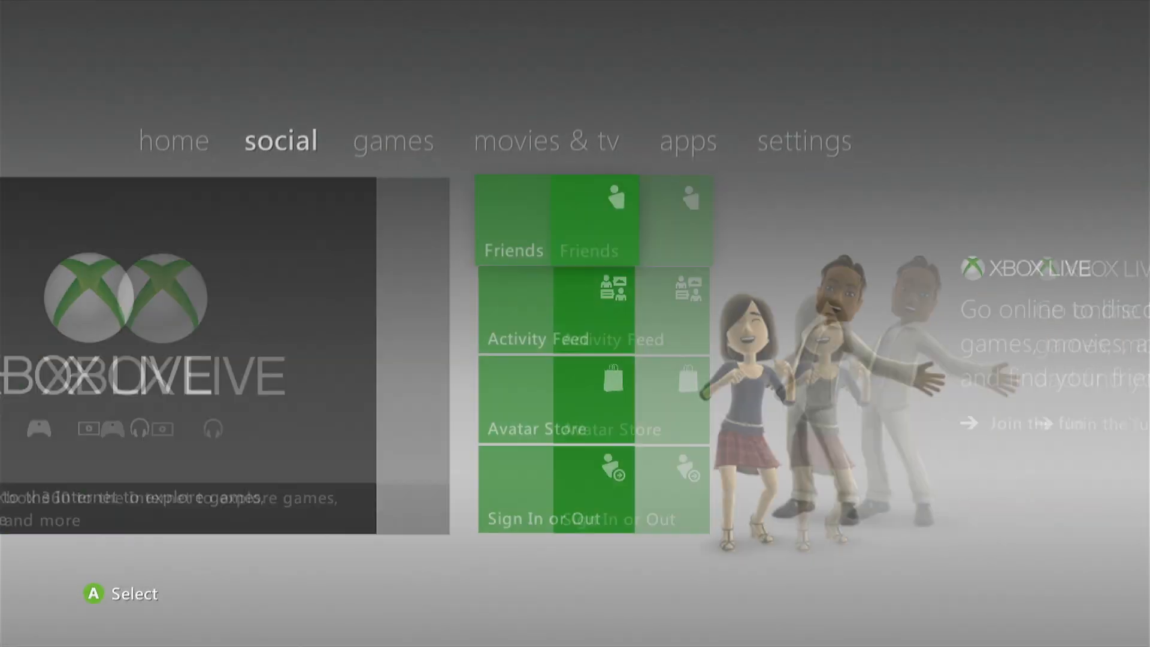
Step: Enter System Settings from the settings hub, then back out to the hub with B
{"action": "left_click", "coordinate": [804, 141]}
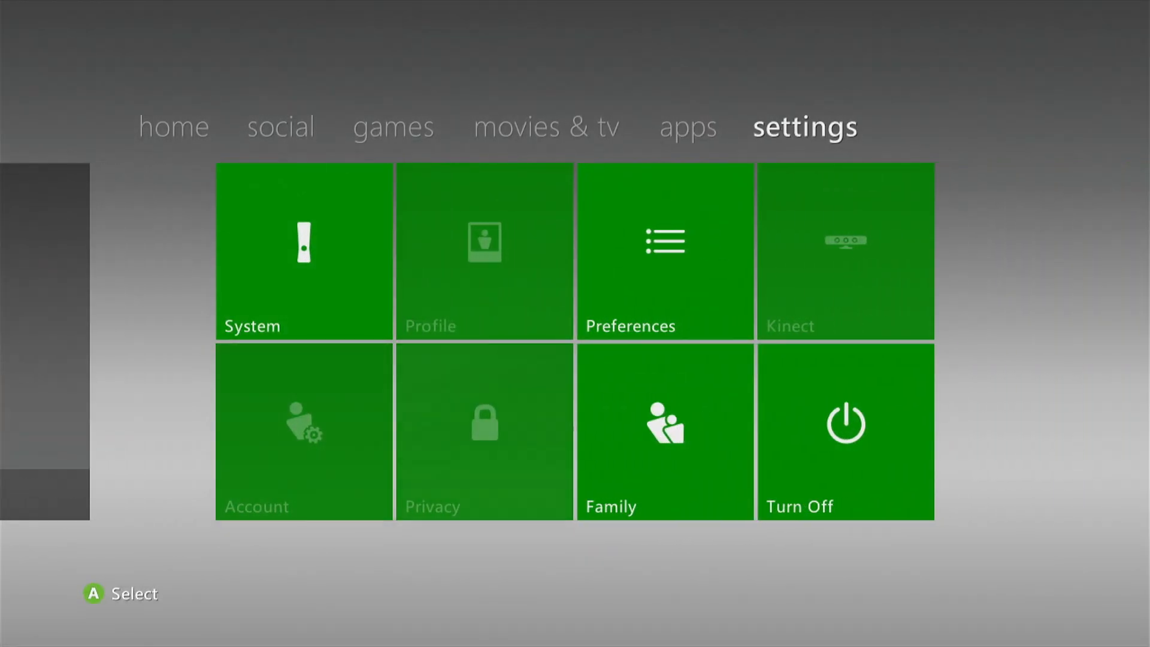
{"action": "left_click", "coordinate": [663, 433]}
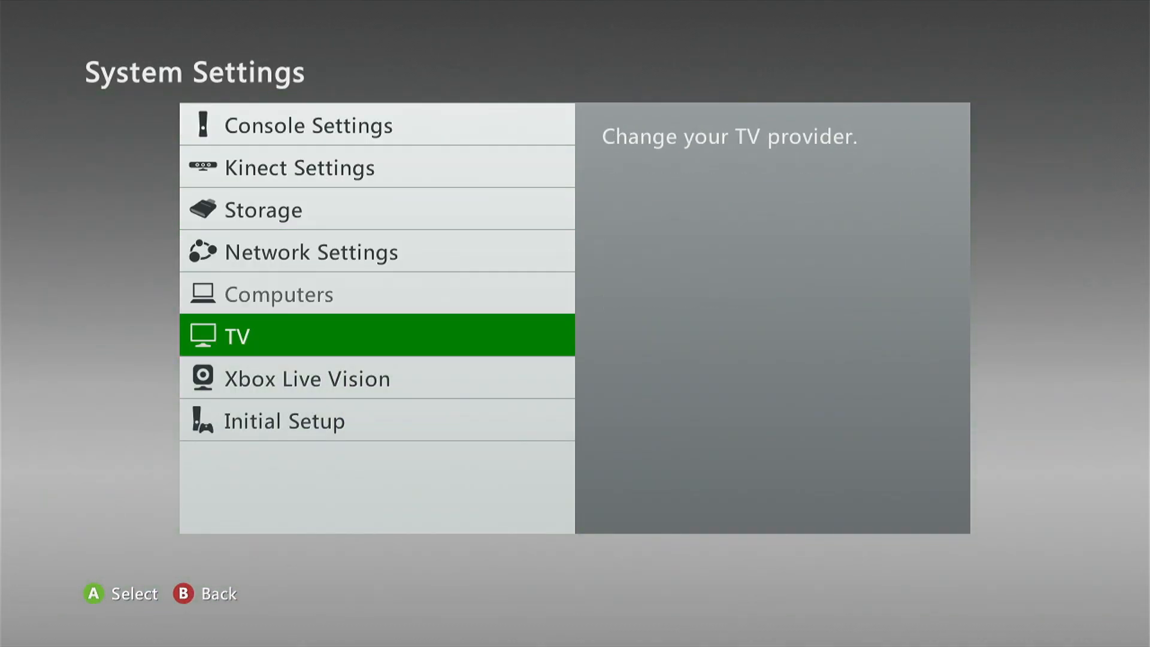
{"action": "key", "text": "B"}
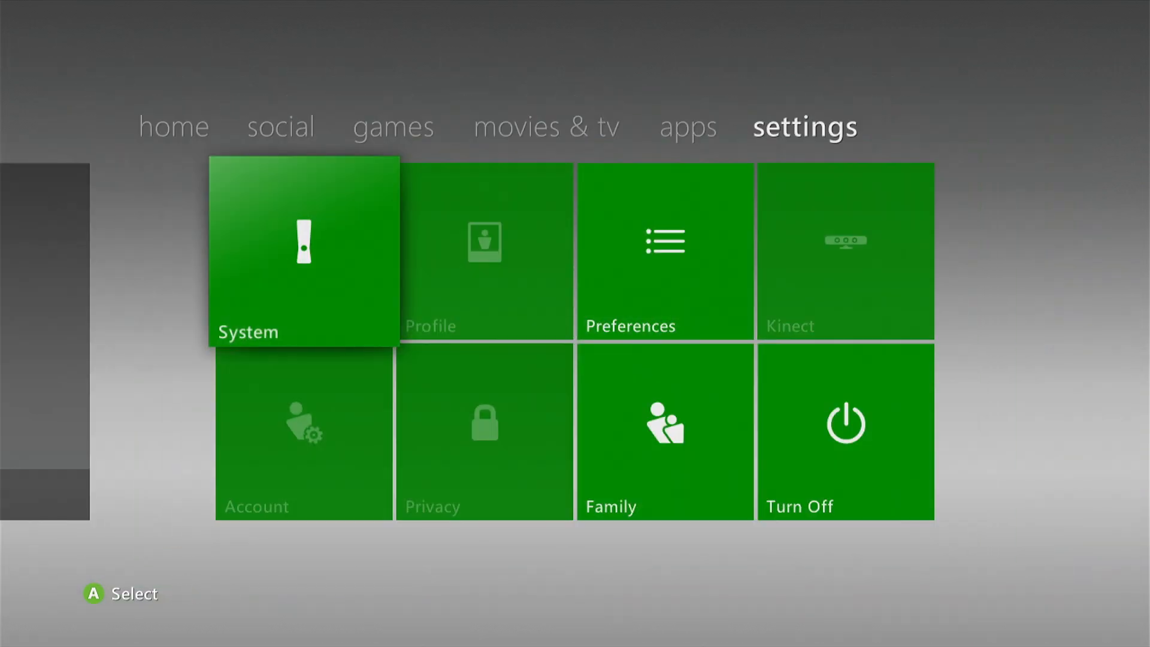